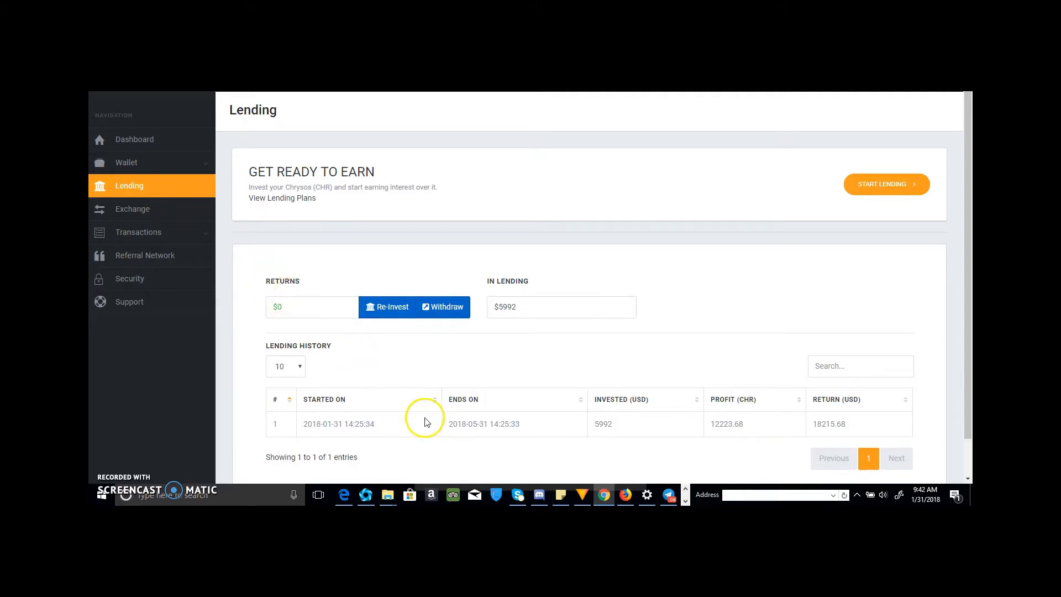
mouse_move(621, 432)
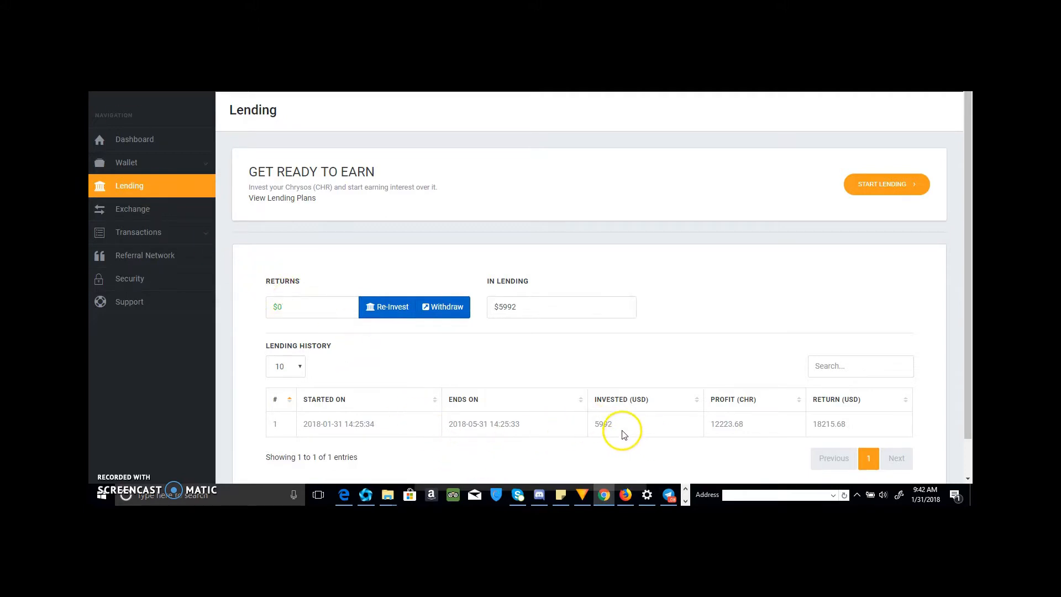
mouse_move(738, 434)
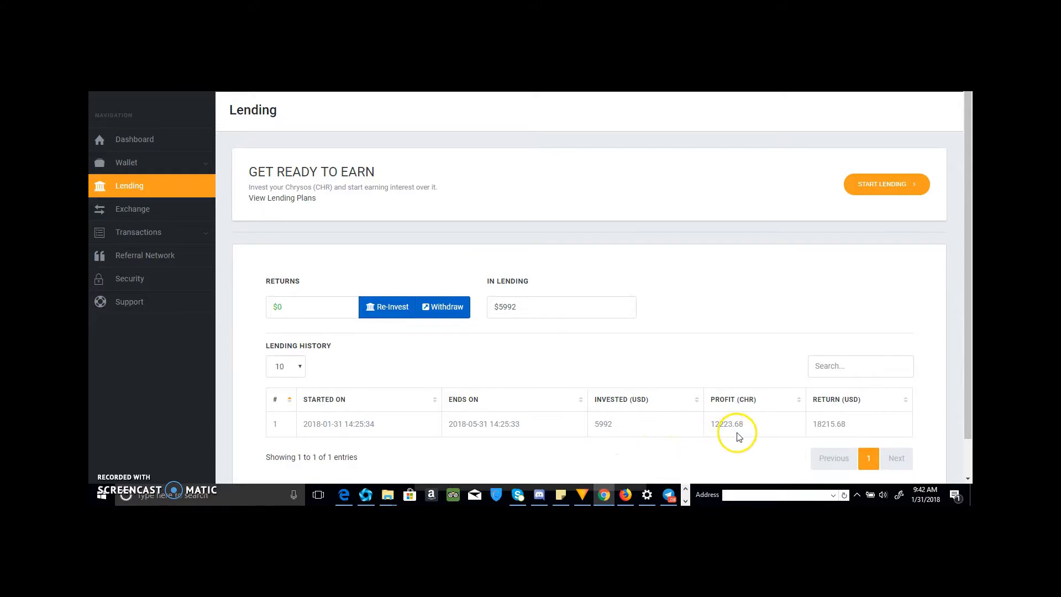
mouse_move(350, 305)
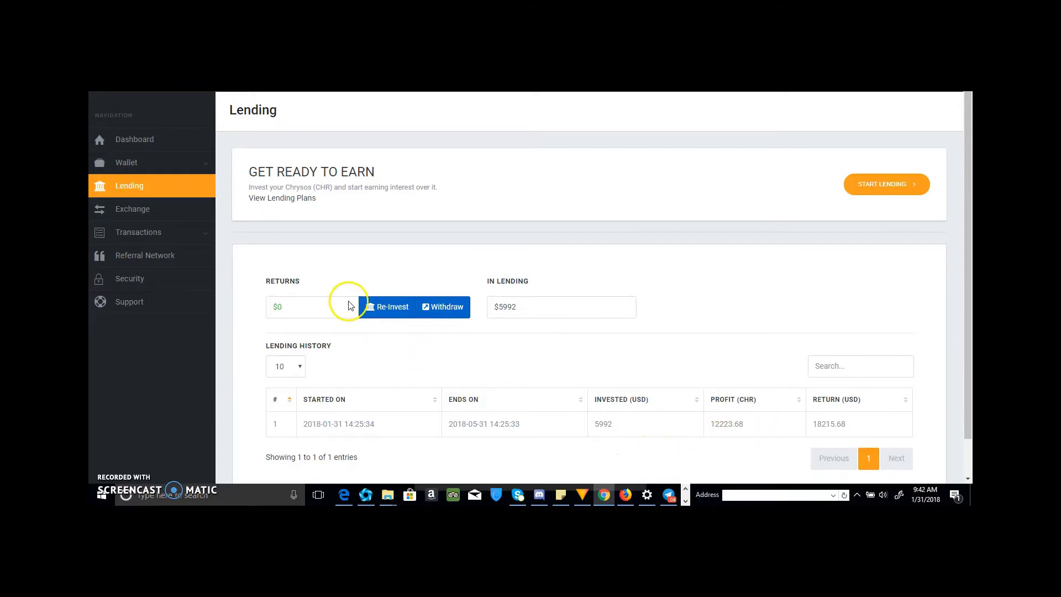
mouse_move(274, 202)
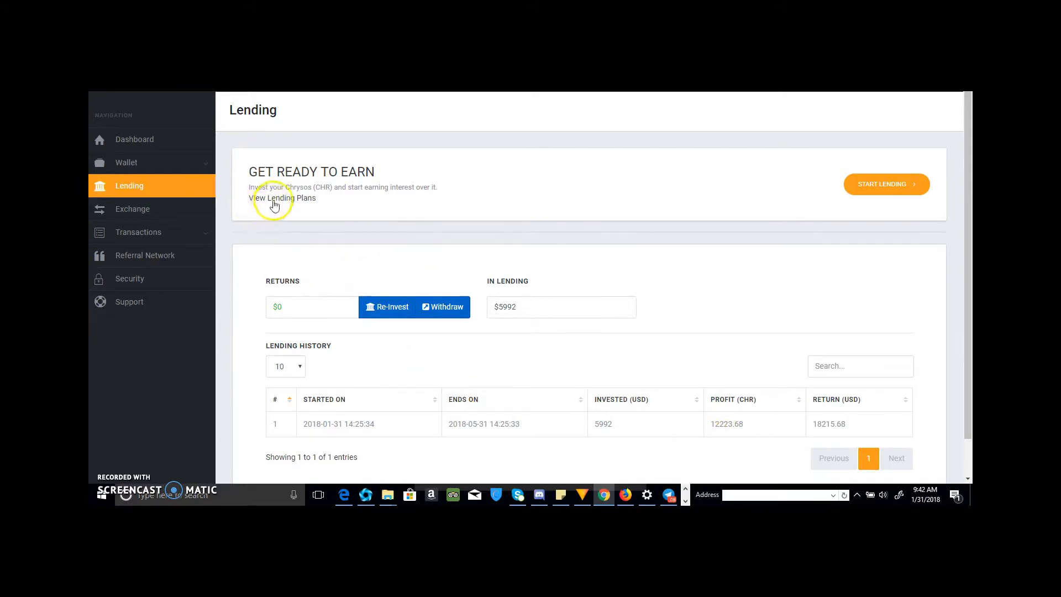
mouse_move(282, 198)
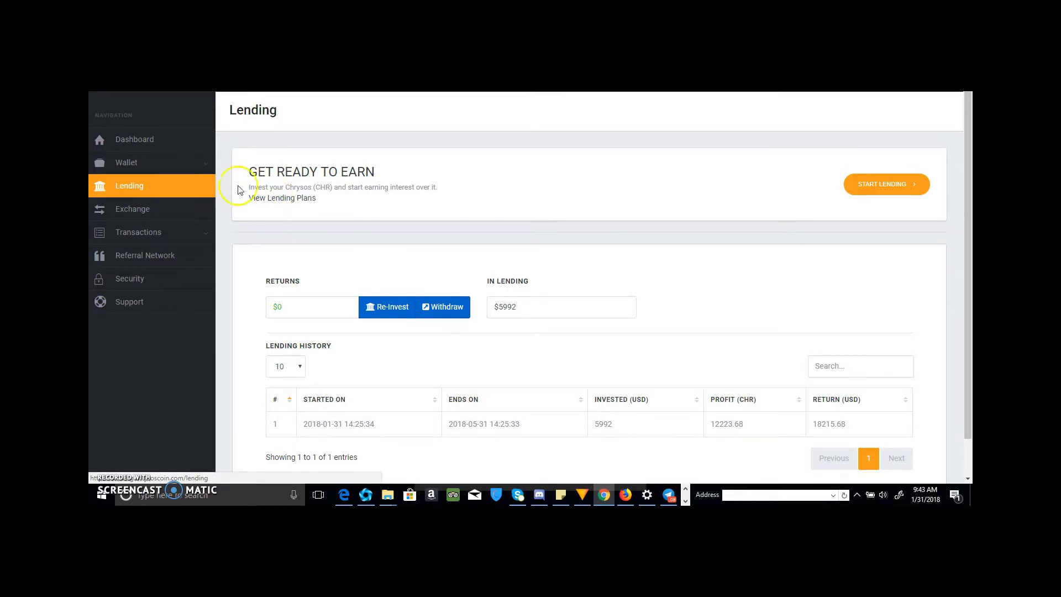
Step: Expand the lending plans: five slabs from $100, 1.5% daily, 210- to 60-day holding times
click(283, 197)
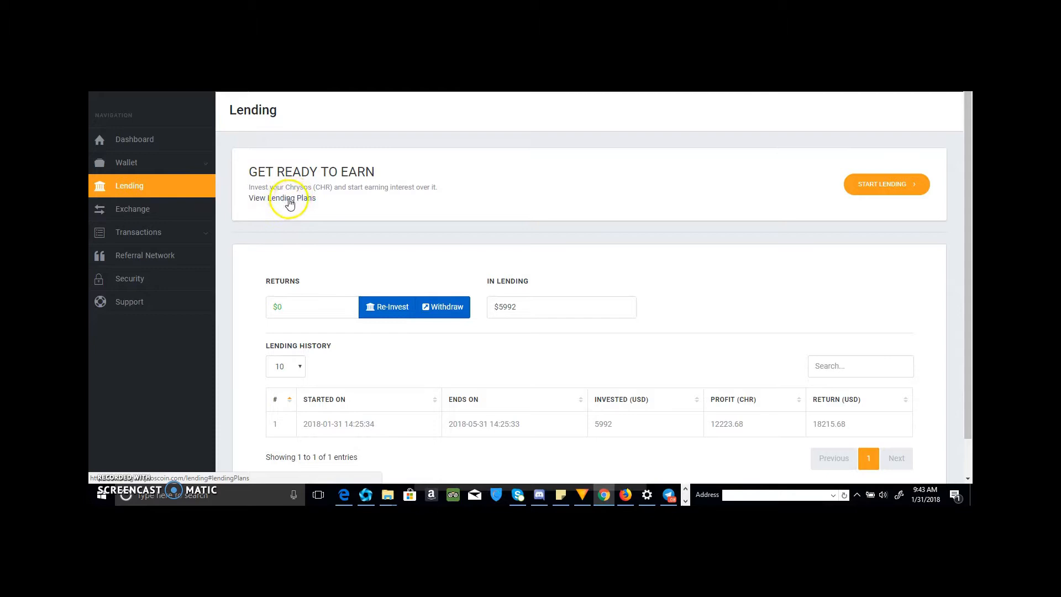
click(281, 198)
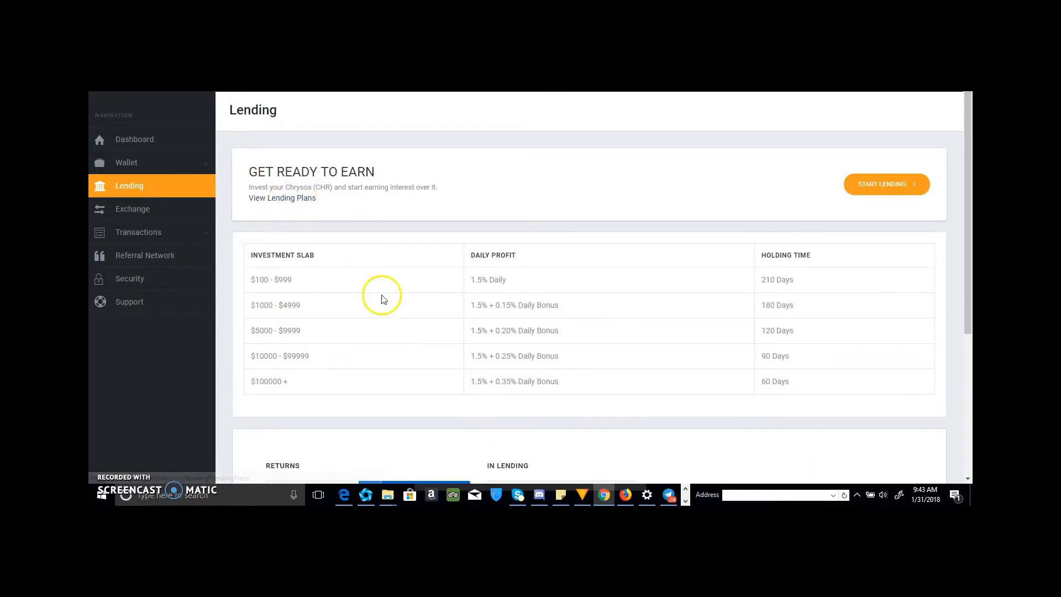
mouse_move(499, 322)
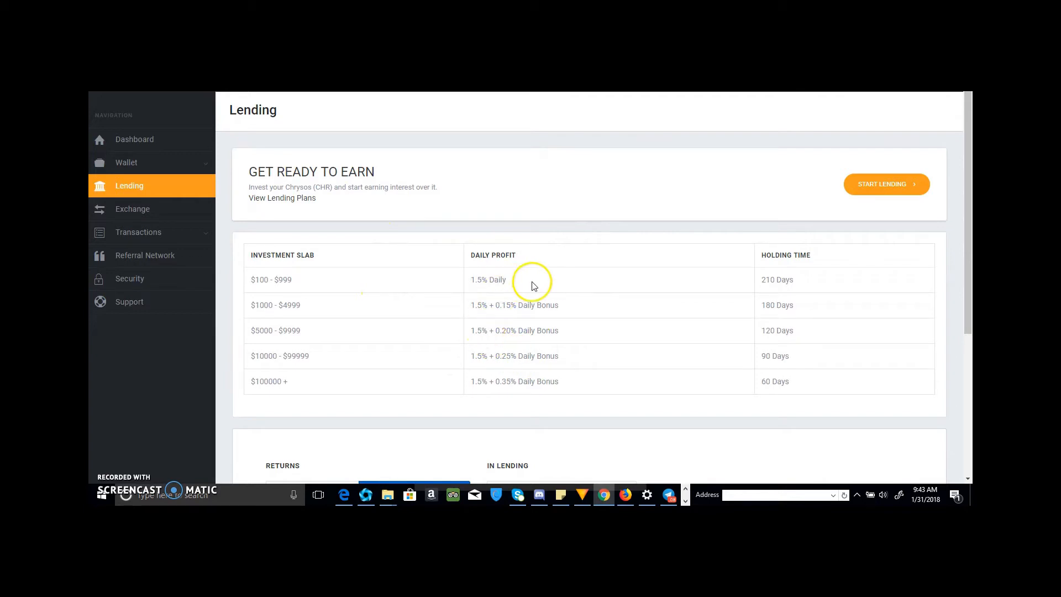
mouse_move(518, 284)
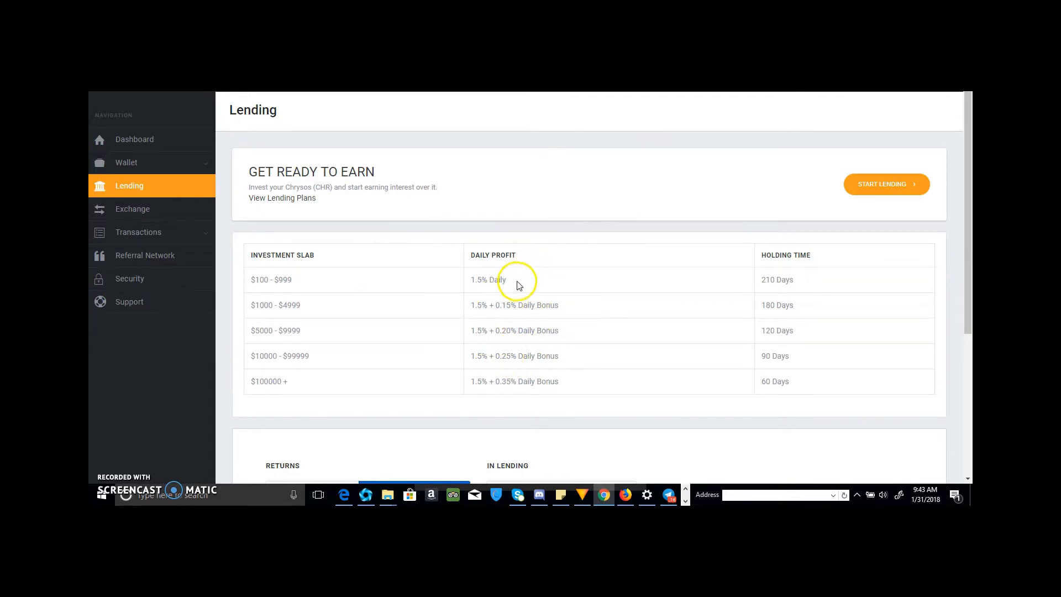
mouse_move(309, 338)
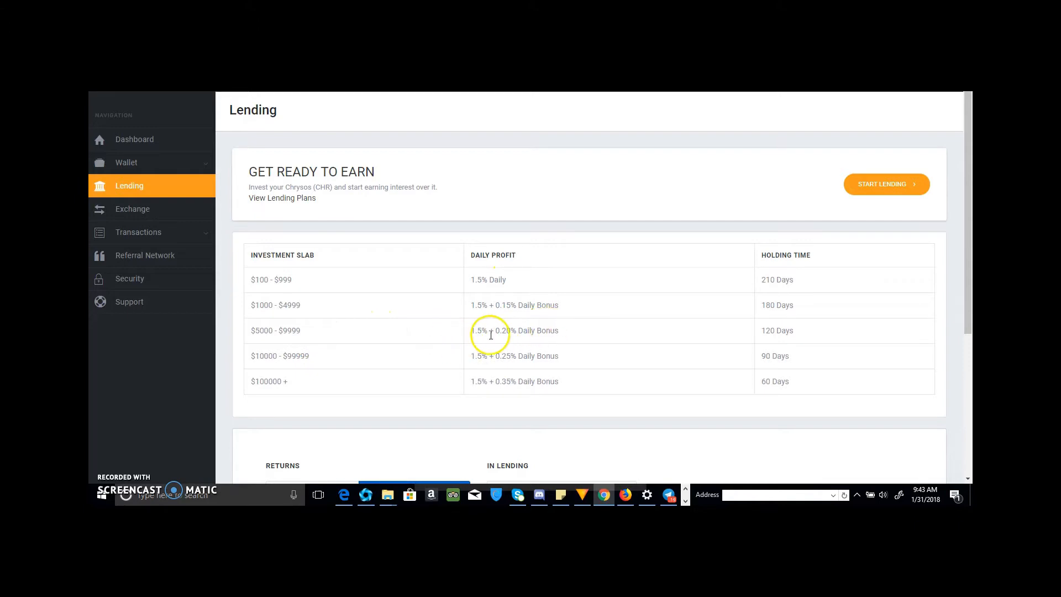
mouse_move(530, 322)
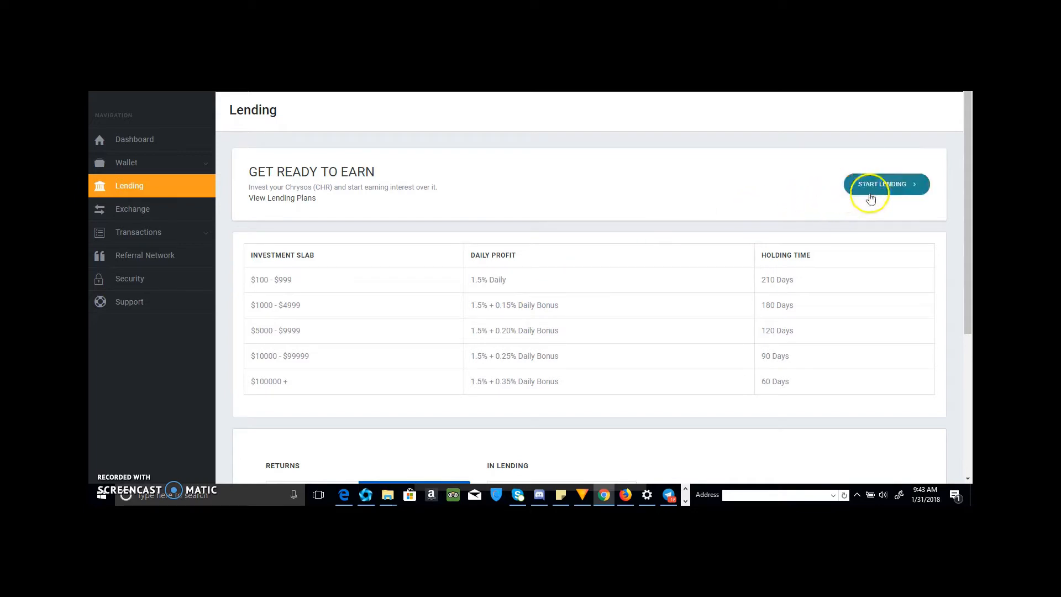
Step: Open the Start Lending form and place the cursor in its CHR amount field
click(885, 184)
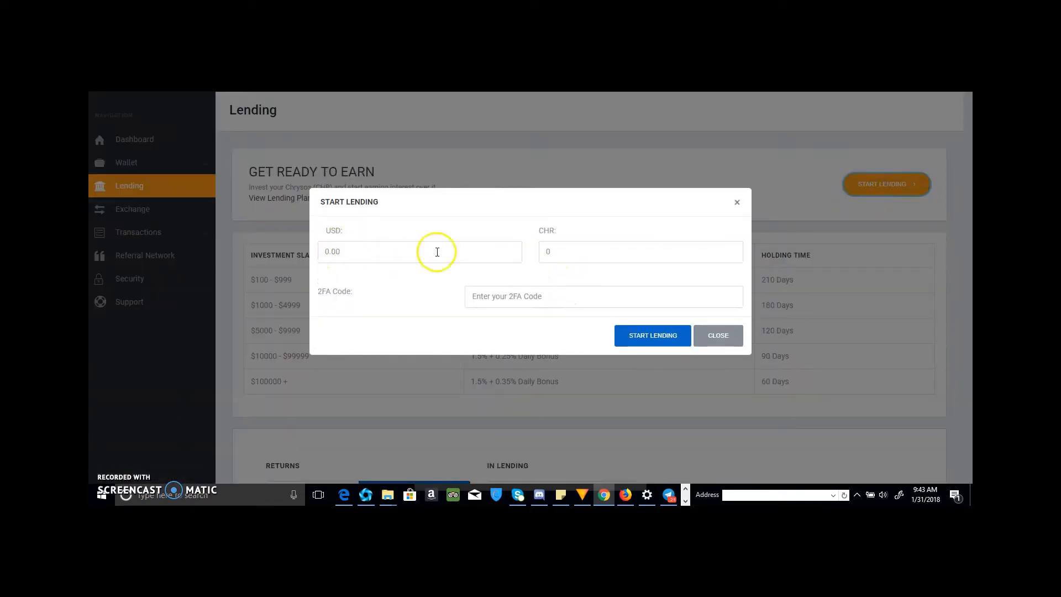
mouse_move(551, 252)
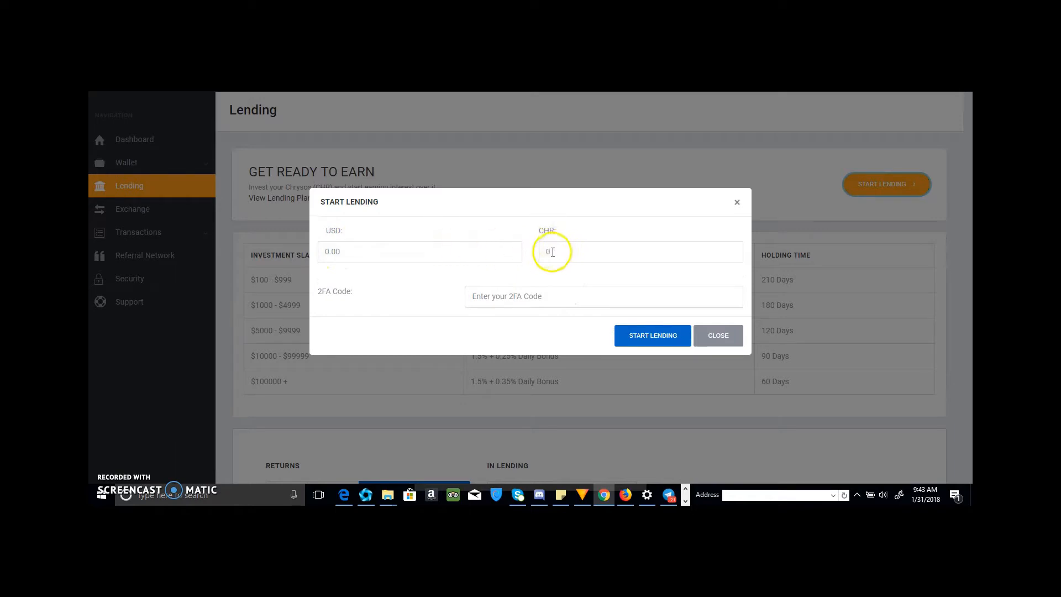
click(639, 252)
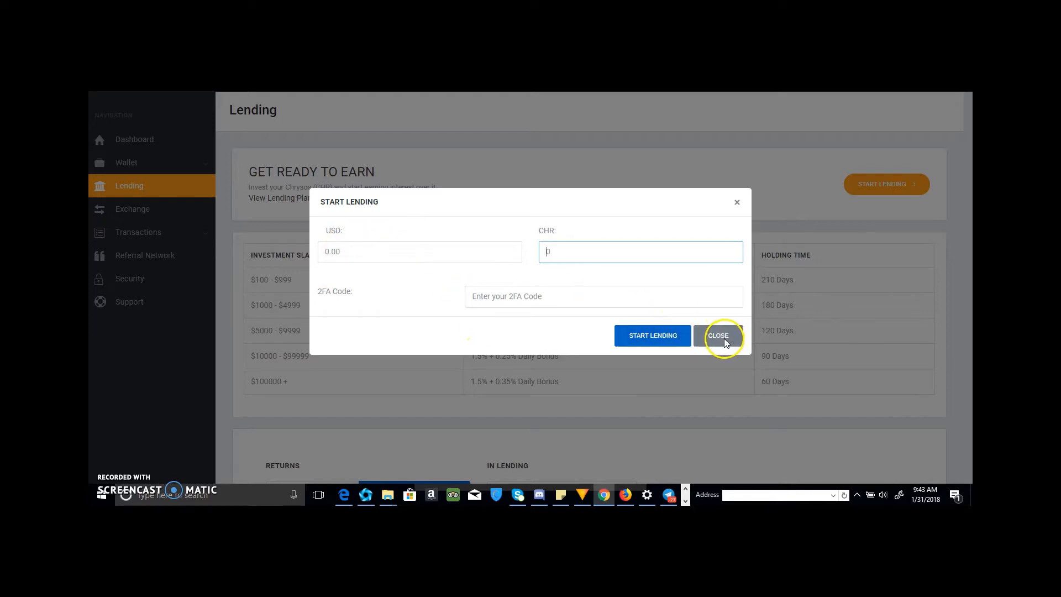
Step: Close the Start Lending form and review Lending History showing 12,223.68 CHR profit
click(717, 336)
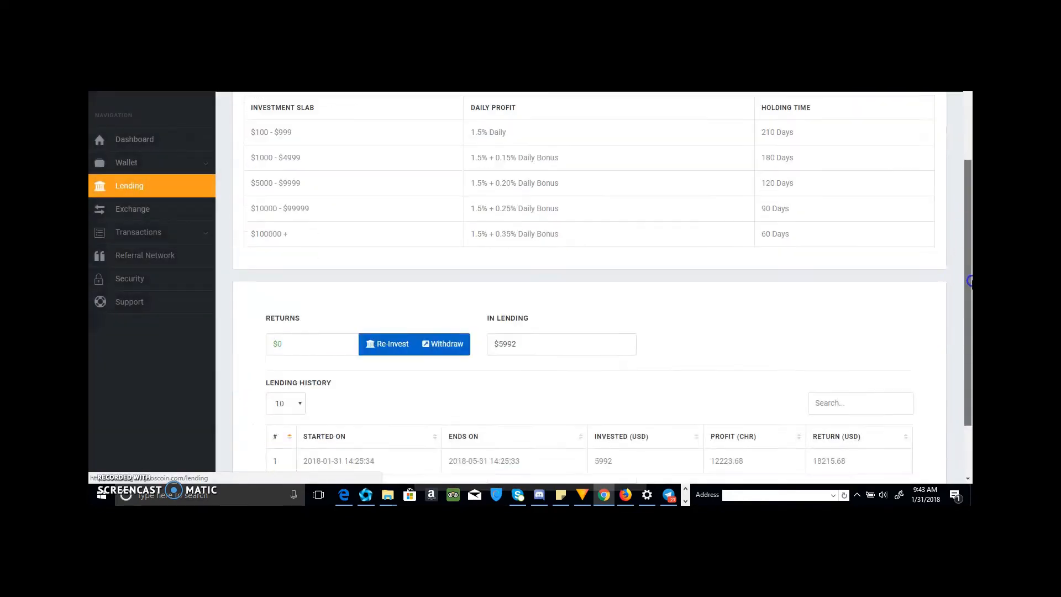
scroll(down, 3)
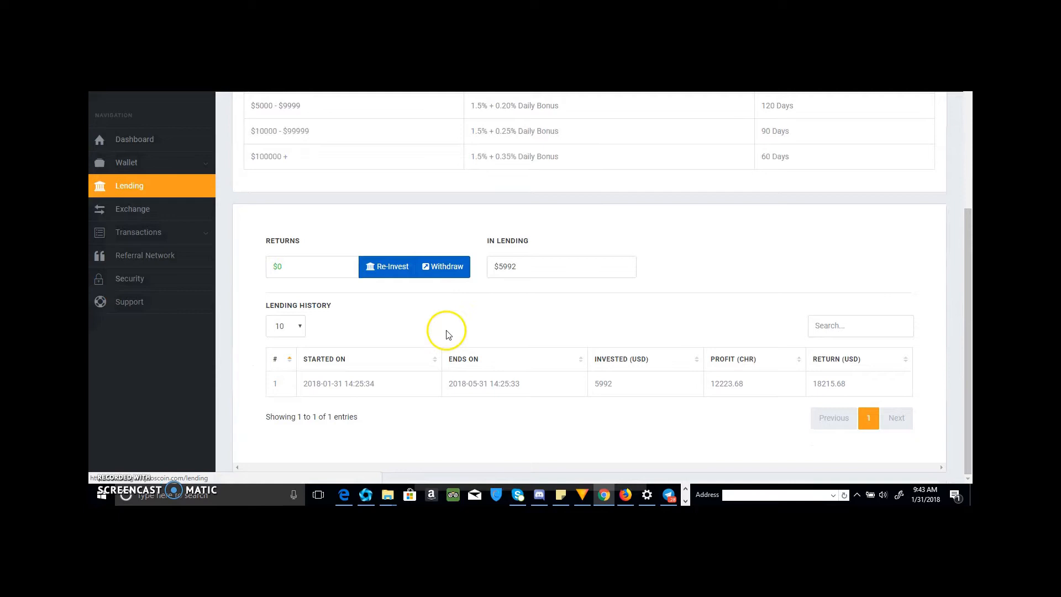
mouse_move(374, 403)
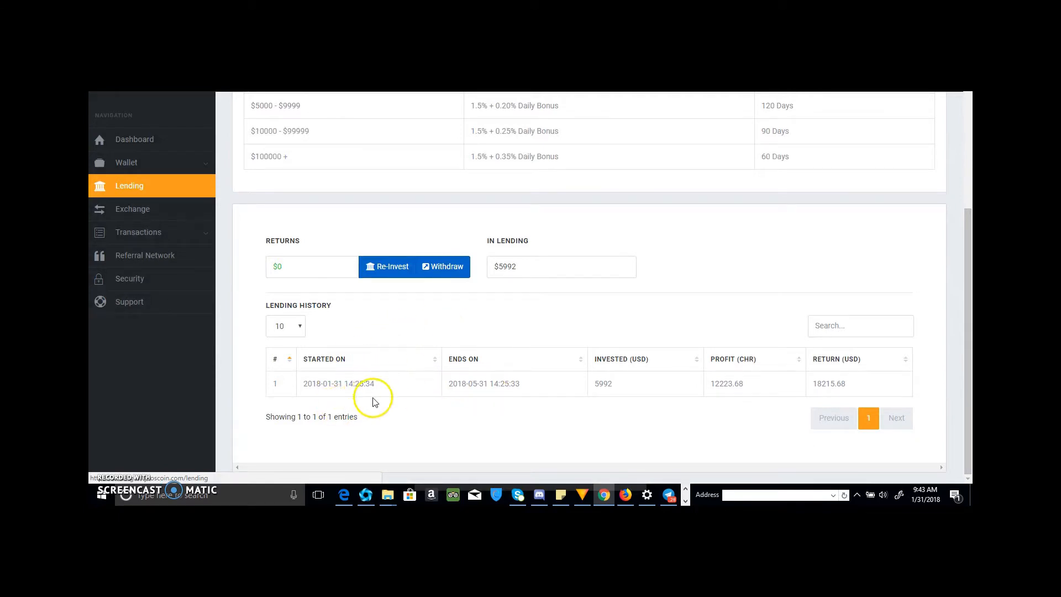
mouse_move(504, 394)
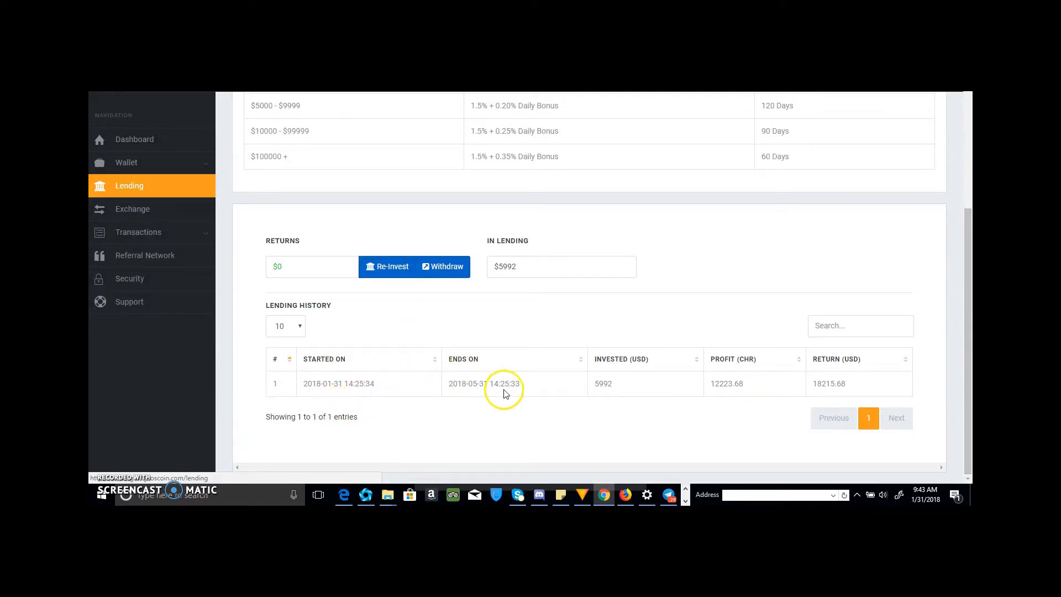
mouse_move(629, 394)
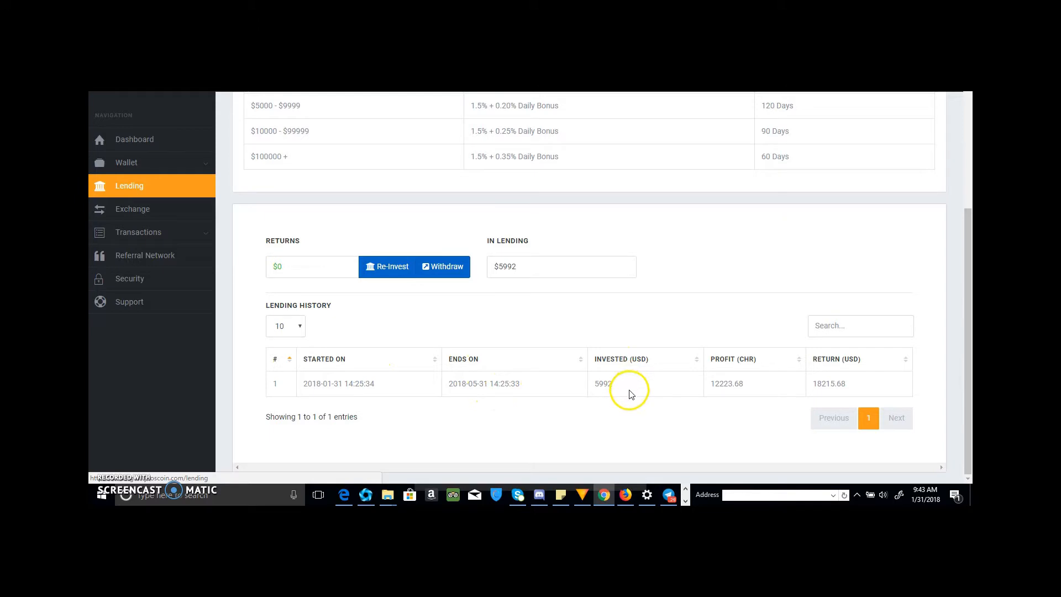
mouse_move(623, 394)
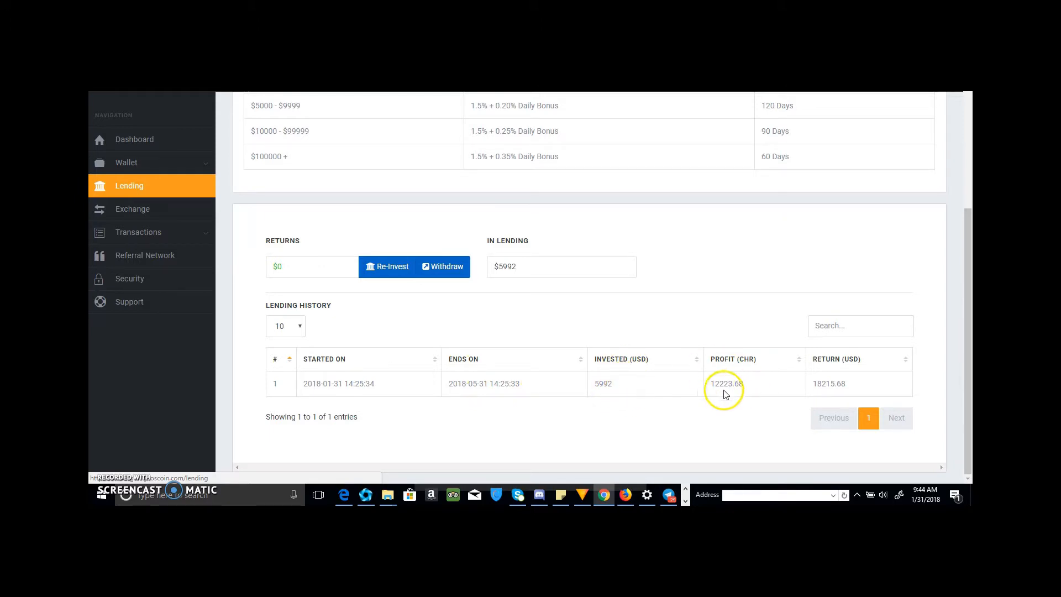
mouse_move(744, 393)
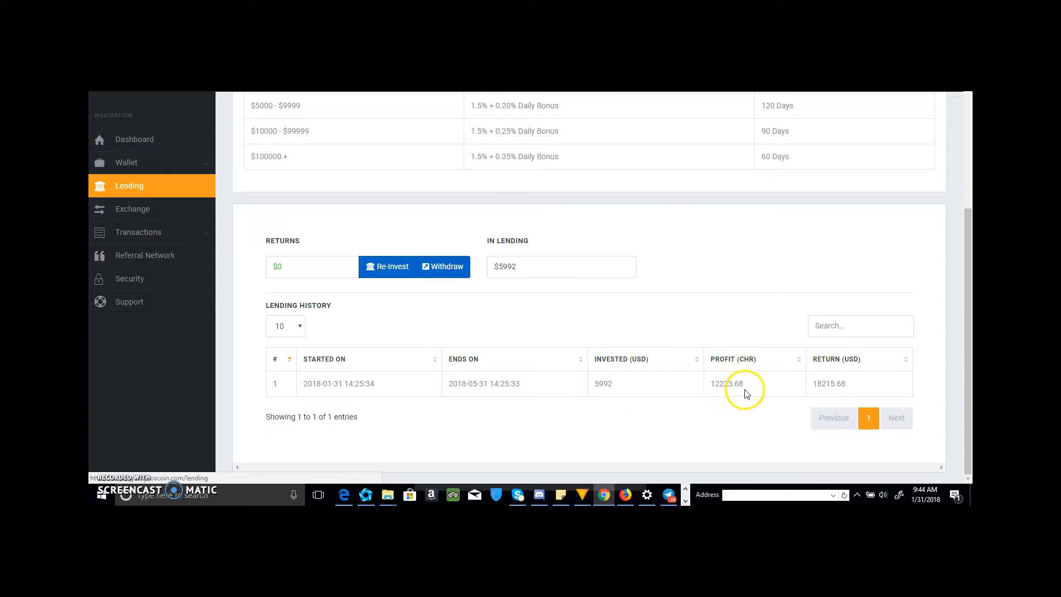
mouse_move(855, 387)
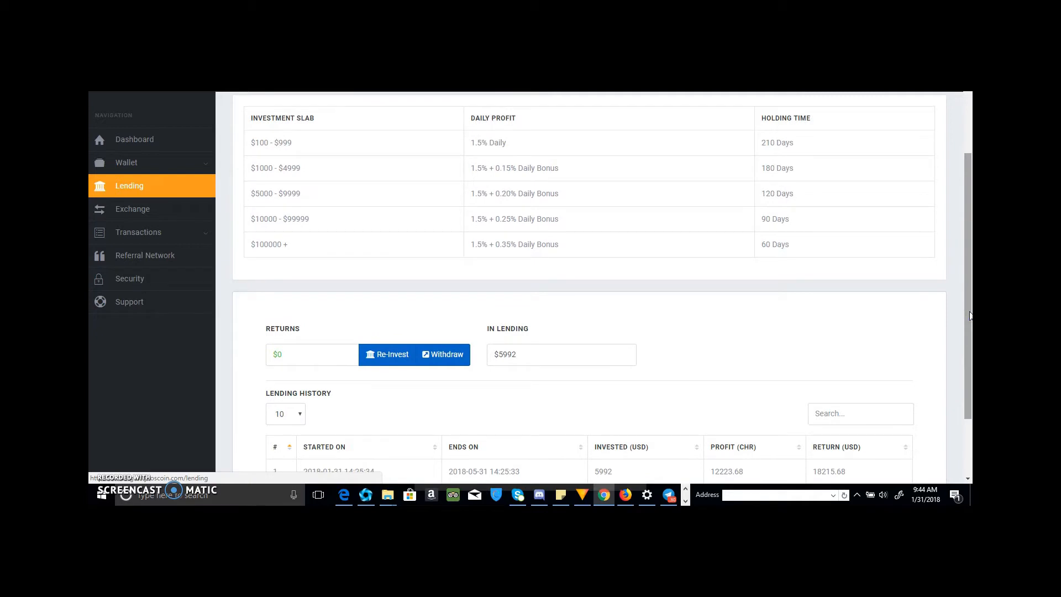
scroll(up, 3)
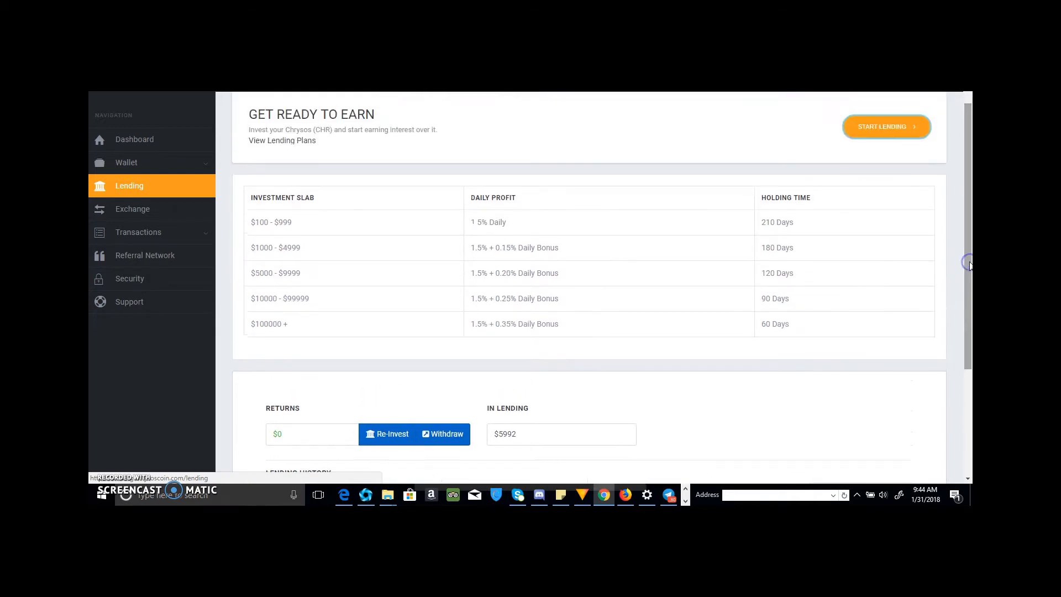
scroll(down, 3)
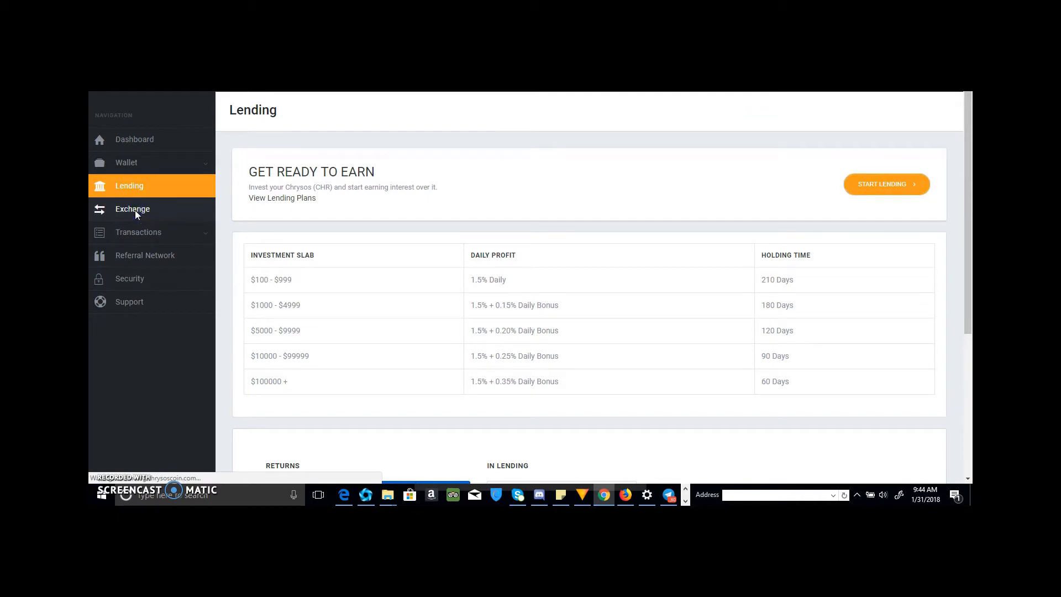
Step: On the Exchange page, enter a CHR sell order with a 0.0014 BTC ask price
click(132, 209)
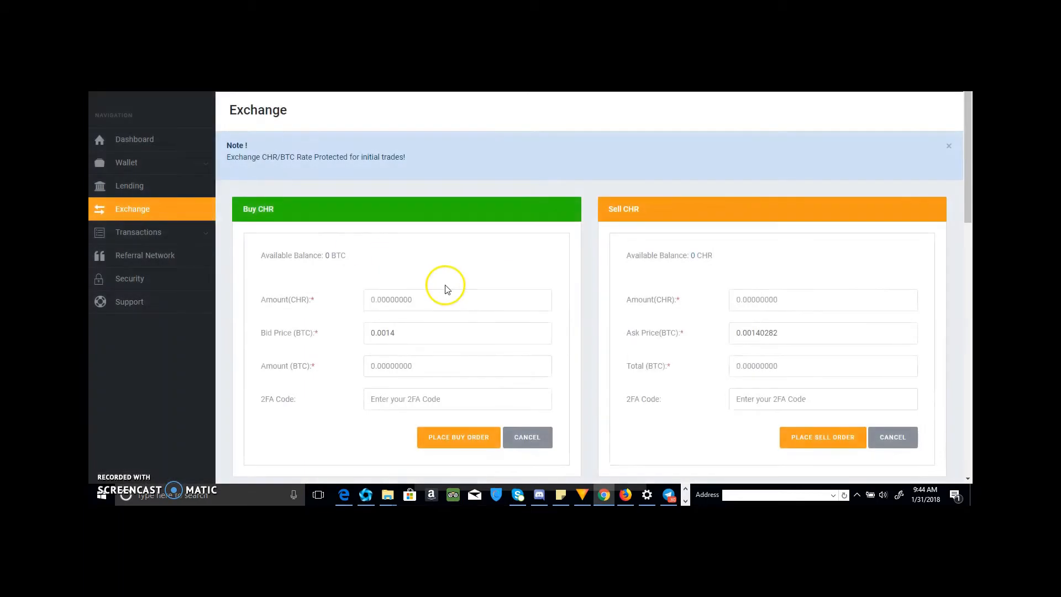
mouse_move(741, 283)
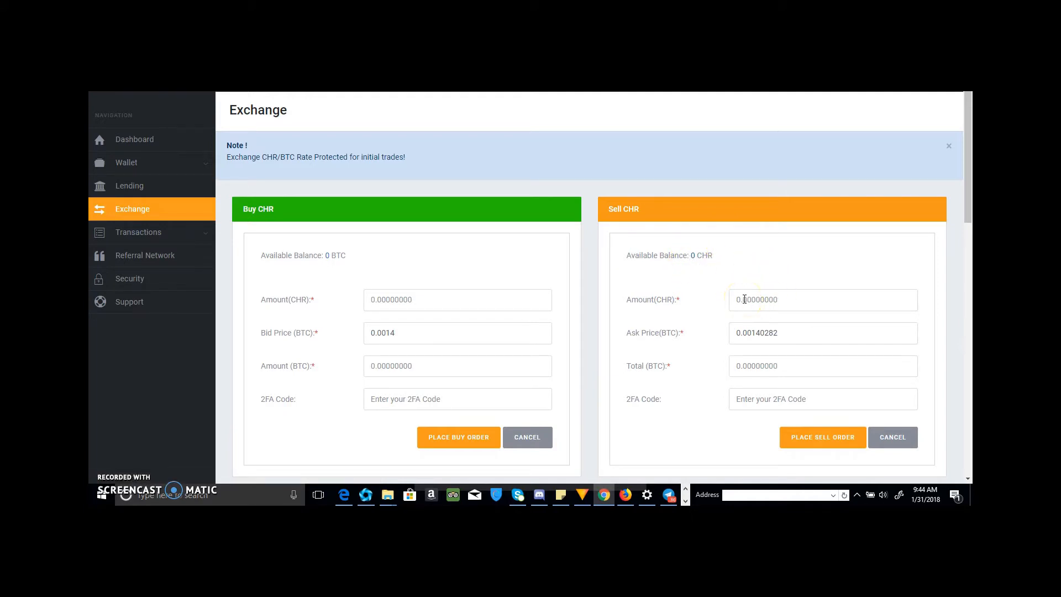
text(20)
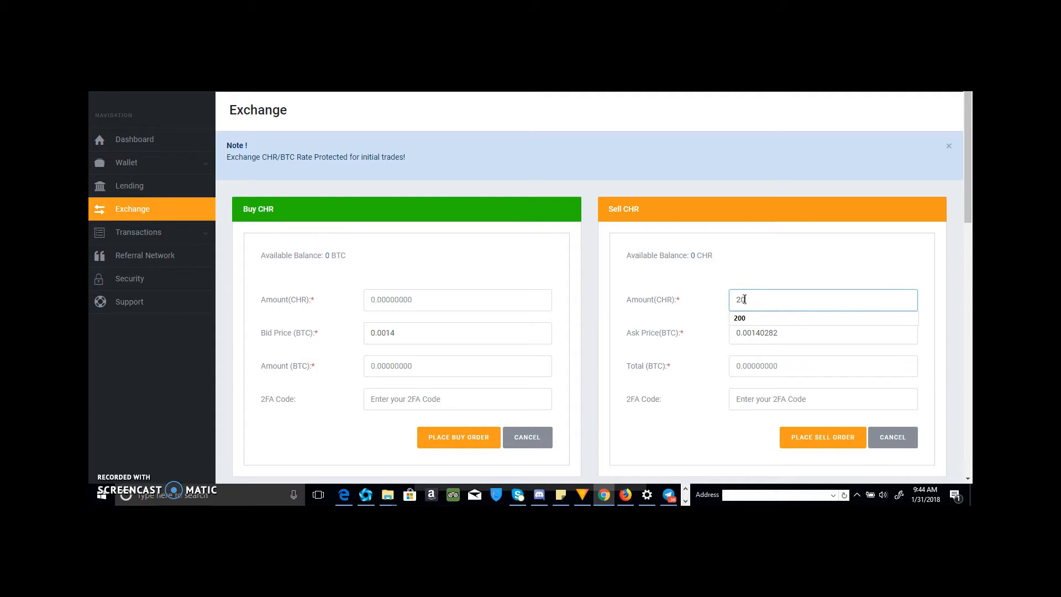
click(739, 318)
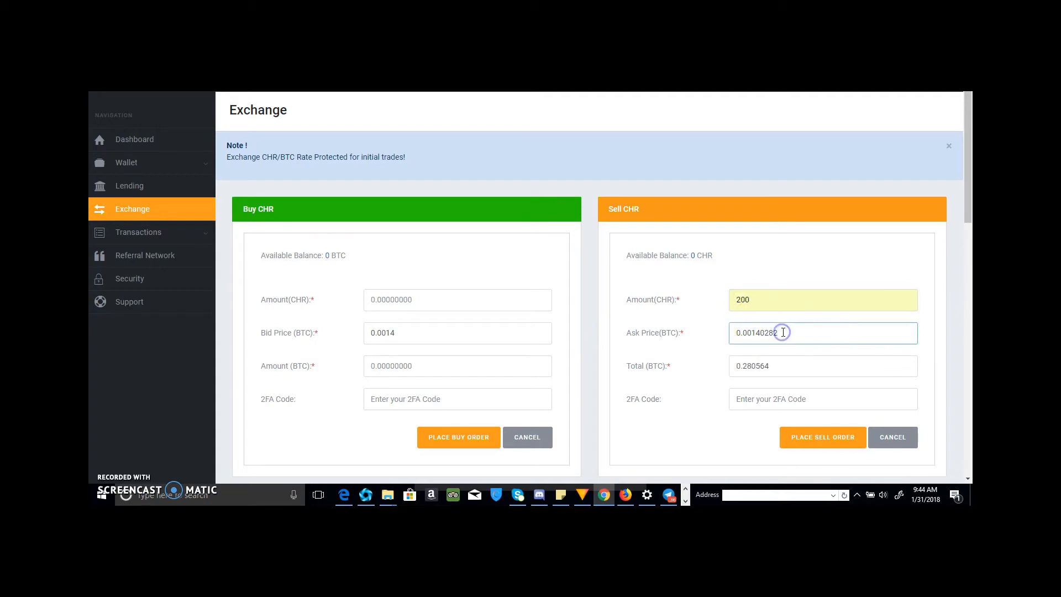
text(0.0014)
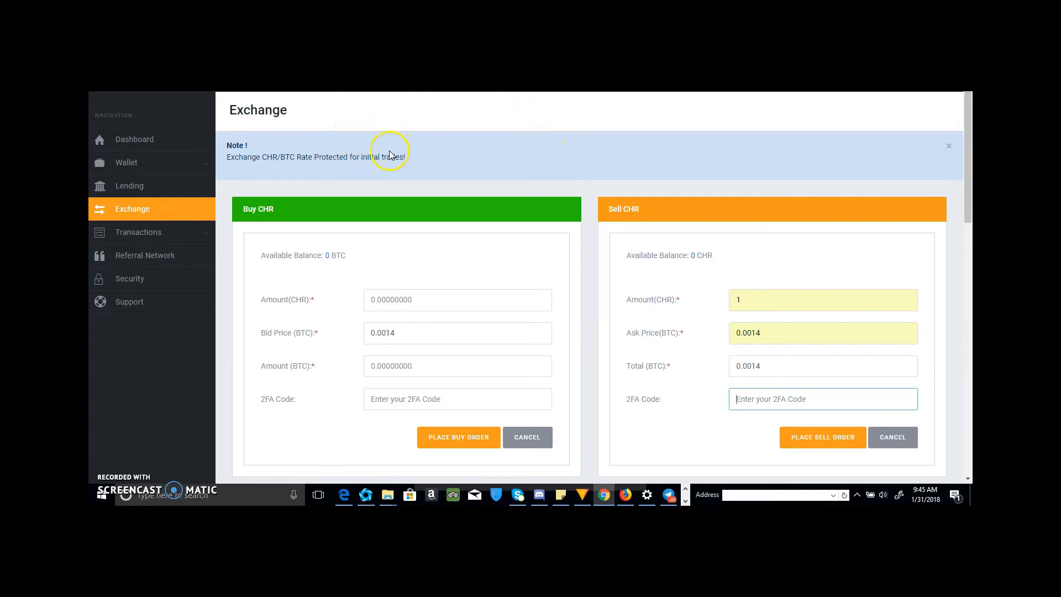
mouse_move(713, 125)
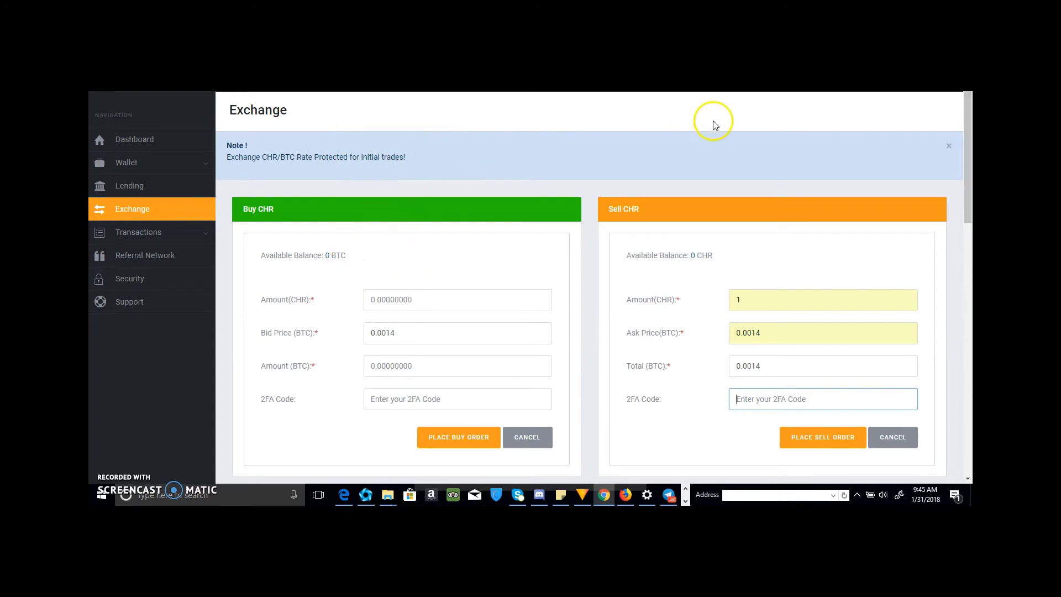
mouse_move(248, 304)
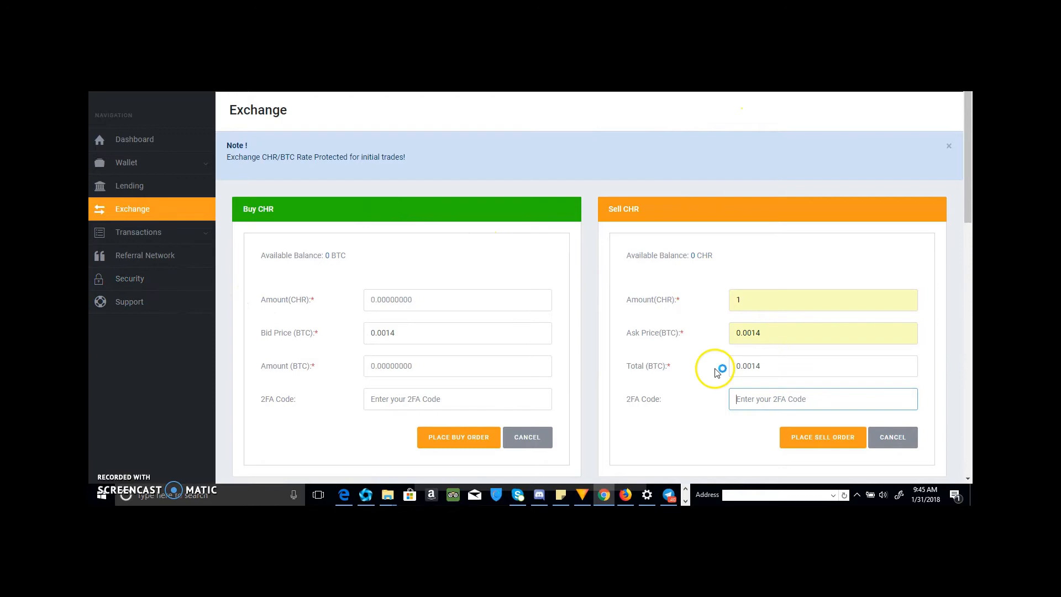
mouse_move(347, 138)
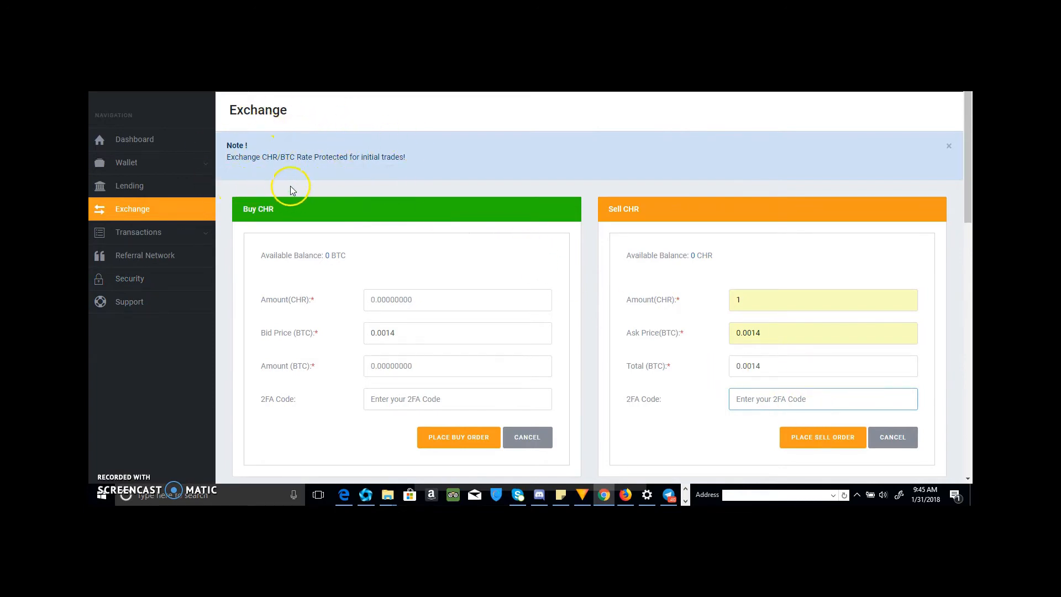
mouse_move(251, 157)
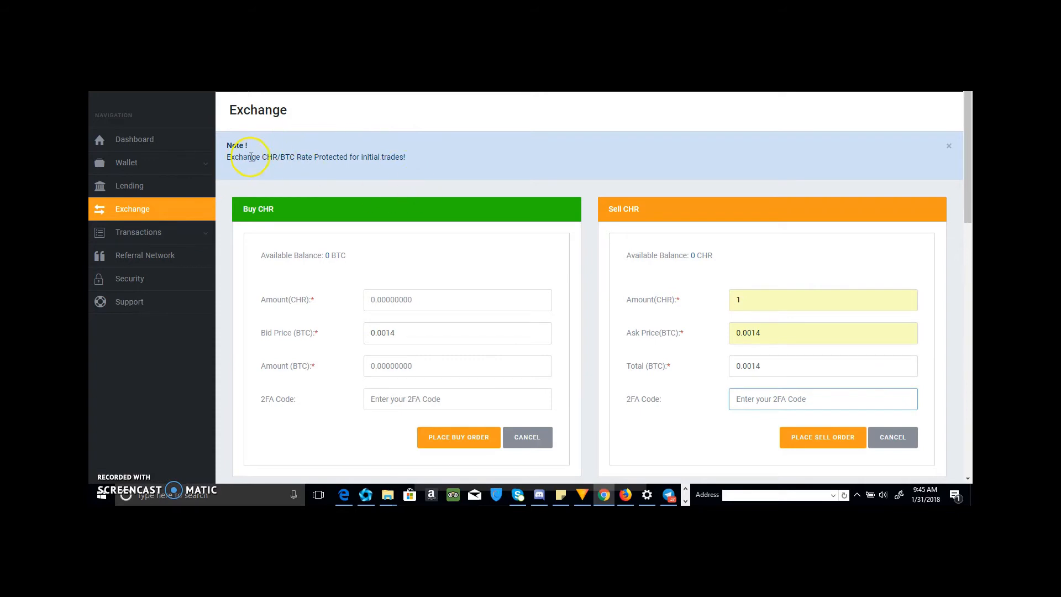
mouse_move(855, 428)
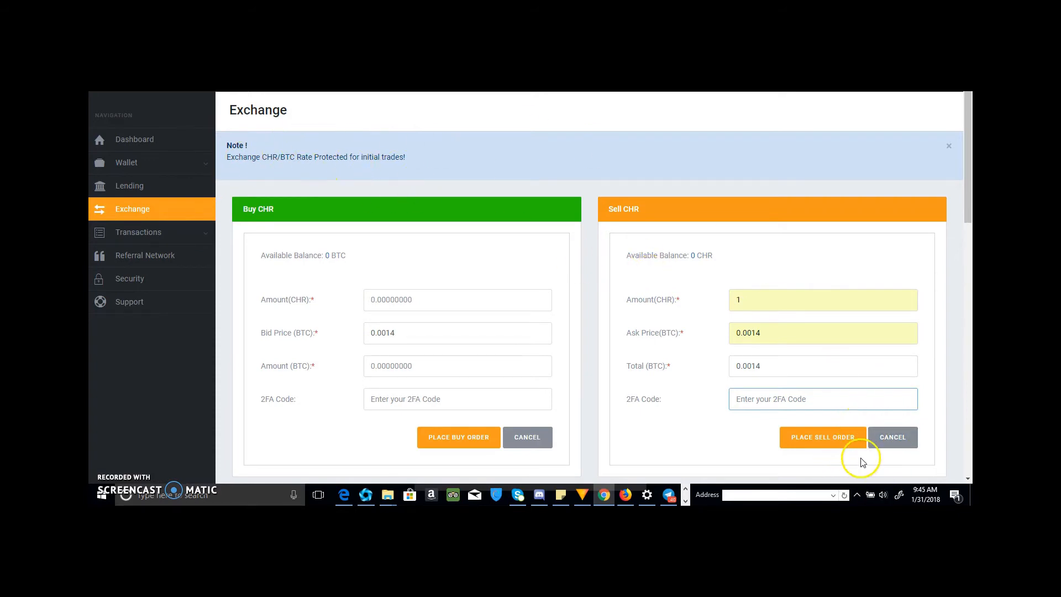
click(823, 398)
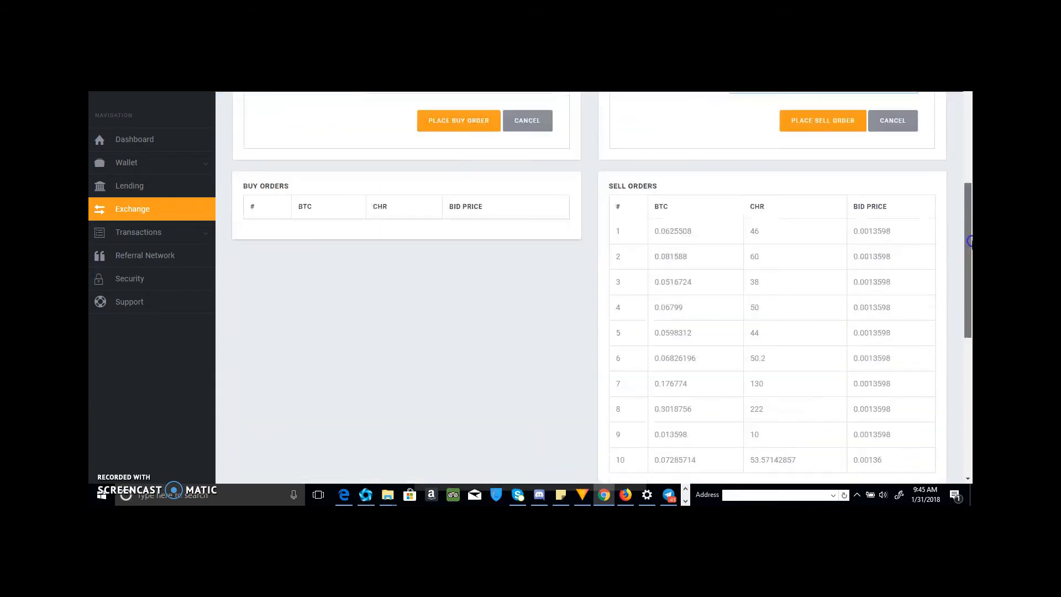
scroll(down, 3)
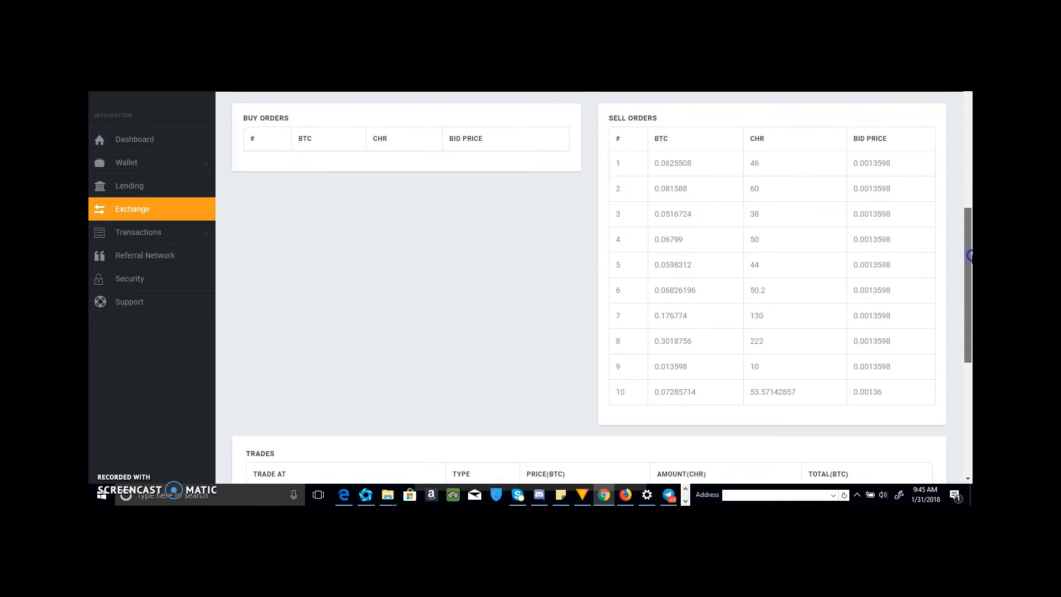
scroll(down, 3)
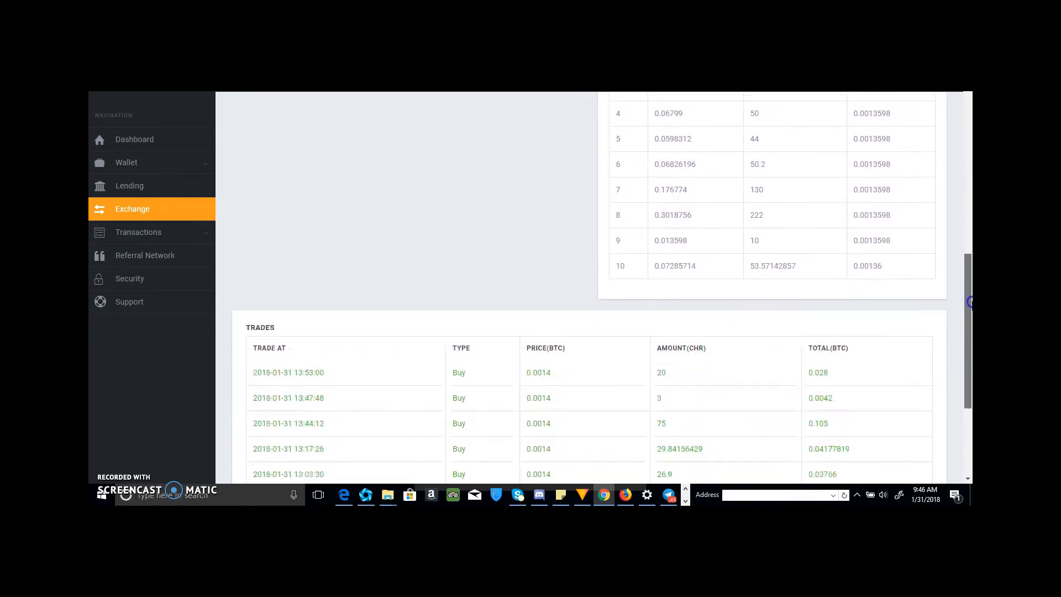
scroll(down, 3)
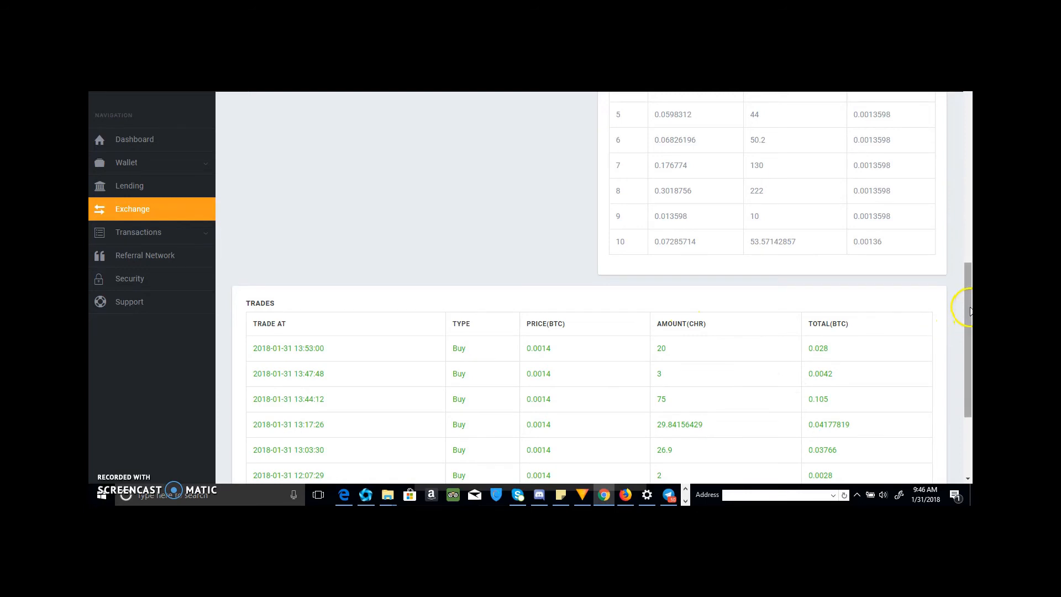
scroll(down, 3)
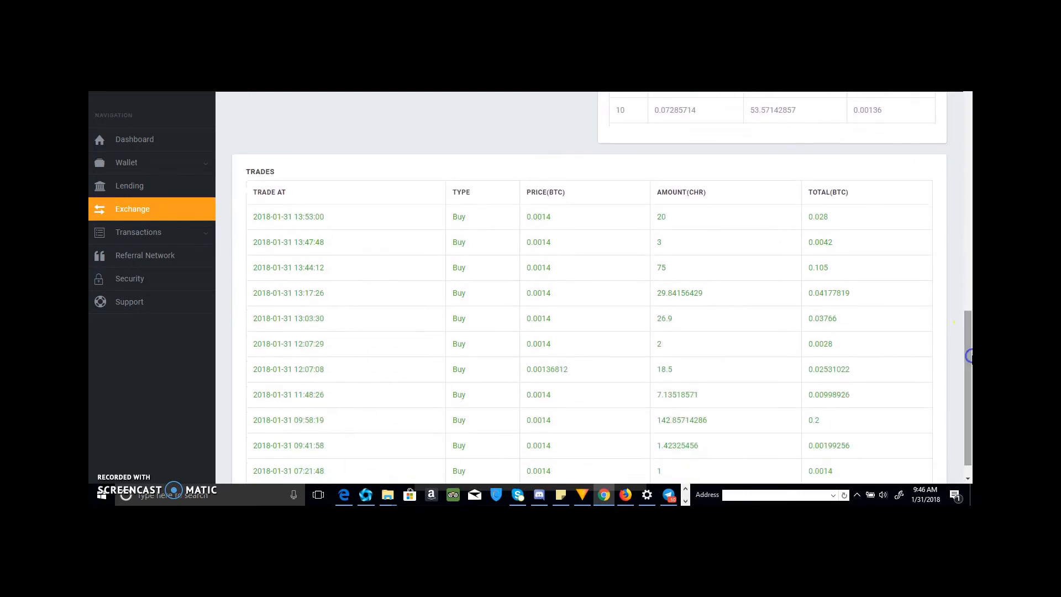
scroll(down, 3)
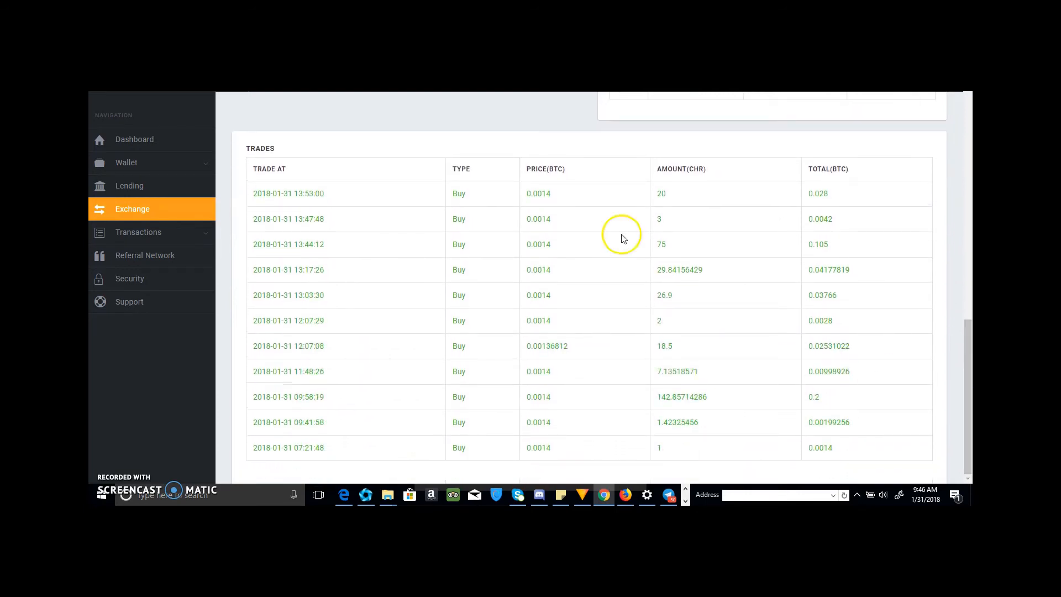
mouse_move(481, 238)
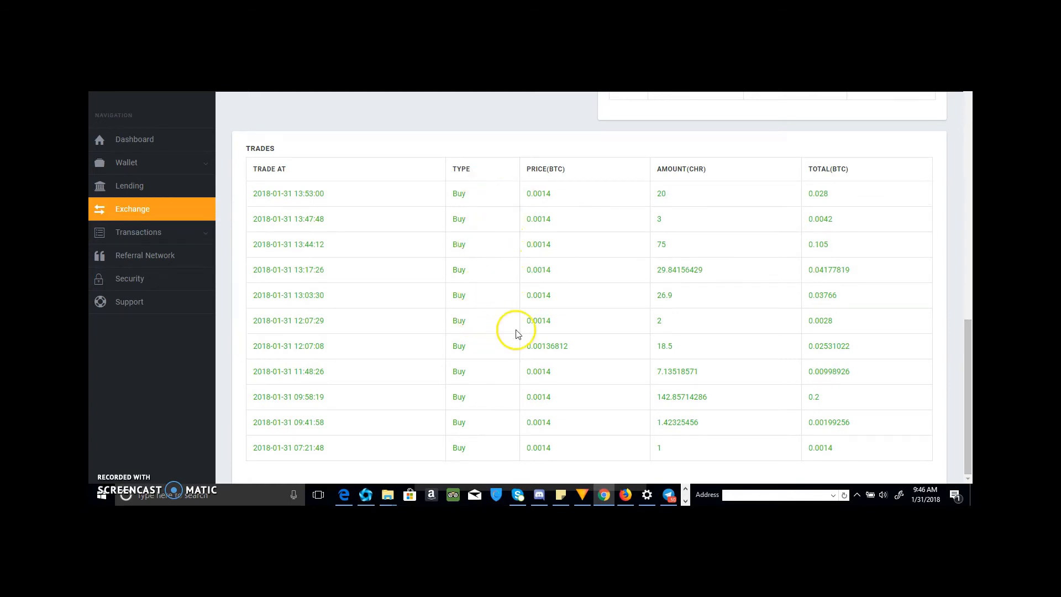
mouse_move(883, 501)
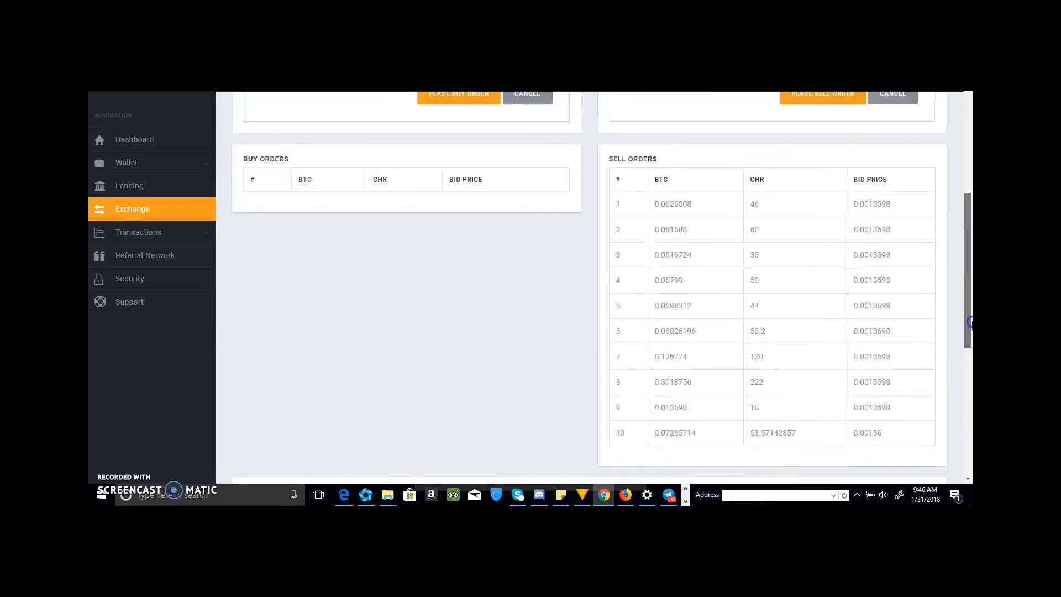
scroll(up, 3)
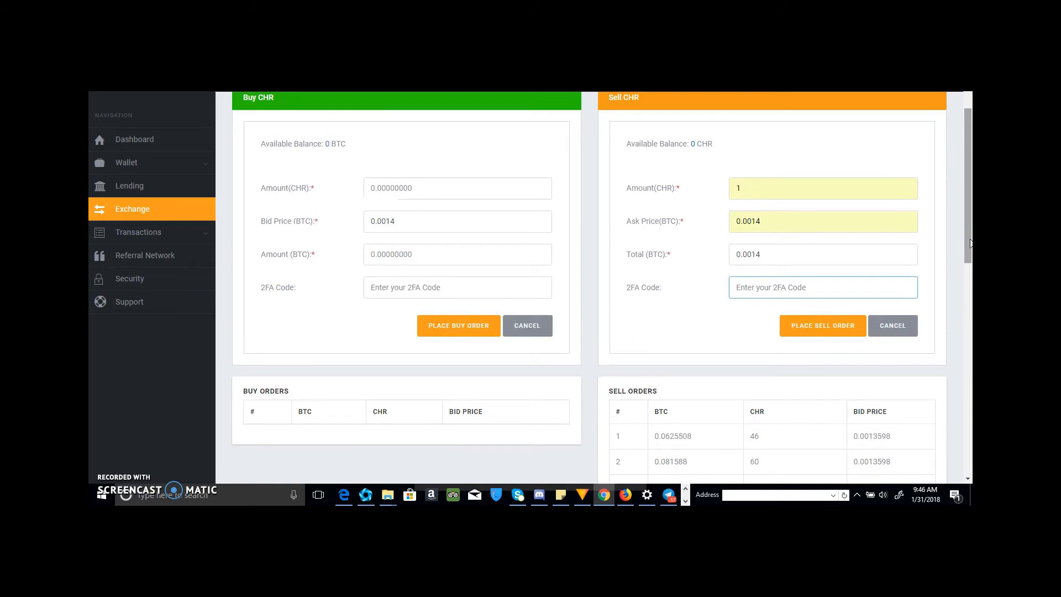
scroll(down, 3)
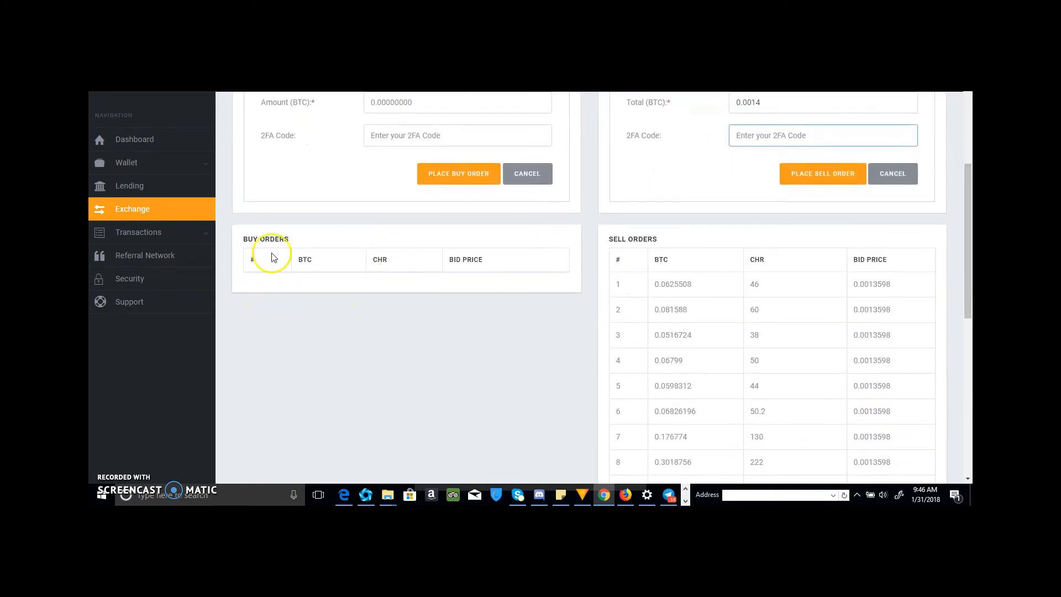
mouse_move(403, 297)
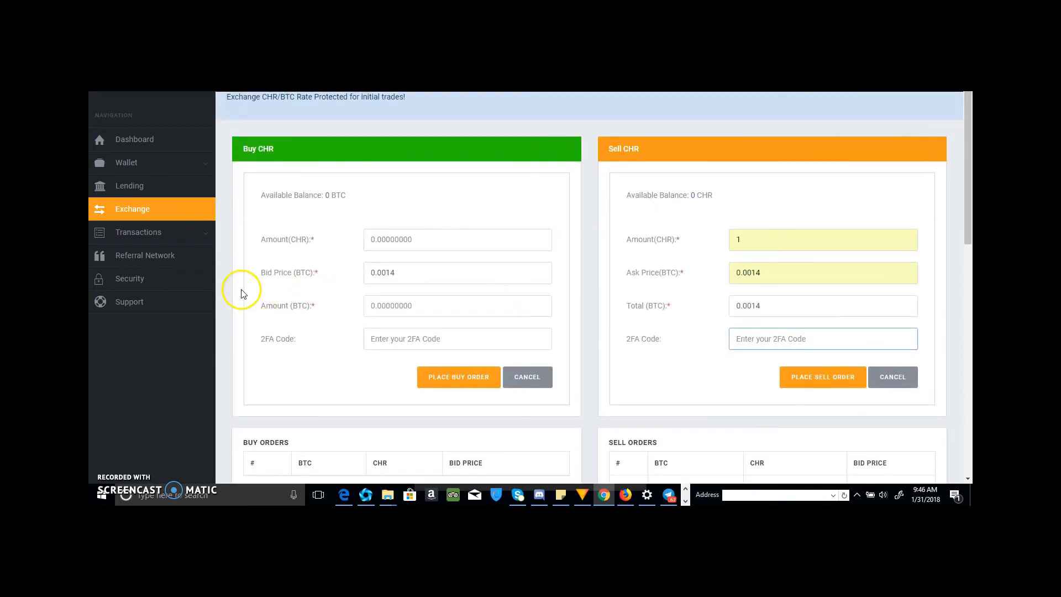
mouse_move(133, 166)
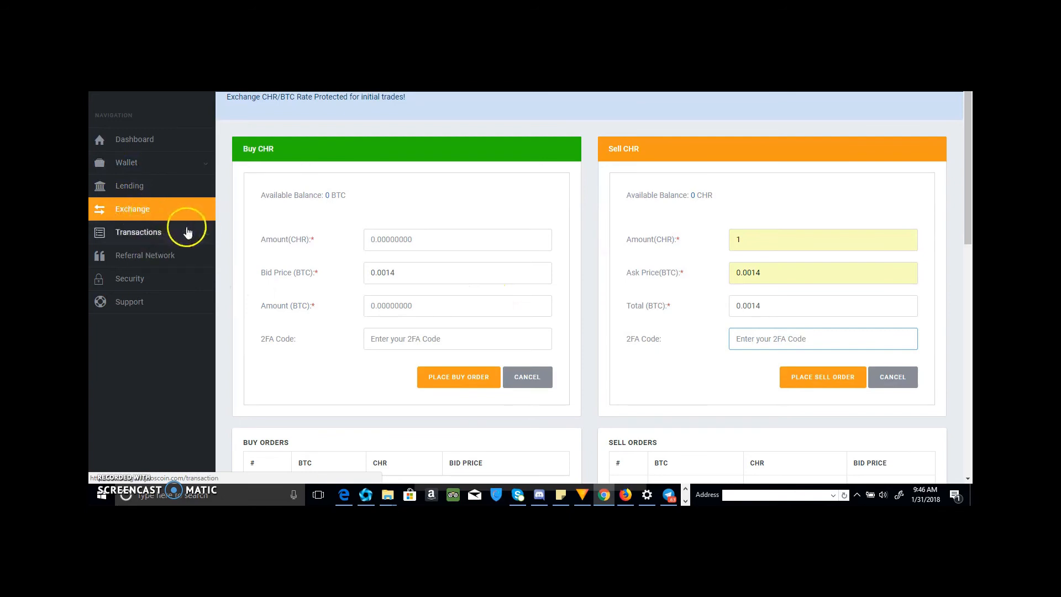
Step: Expand Transactions and open the CHR/BTC Sell list with four open orders
click(138, 232)
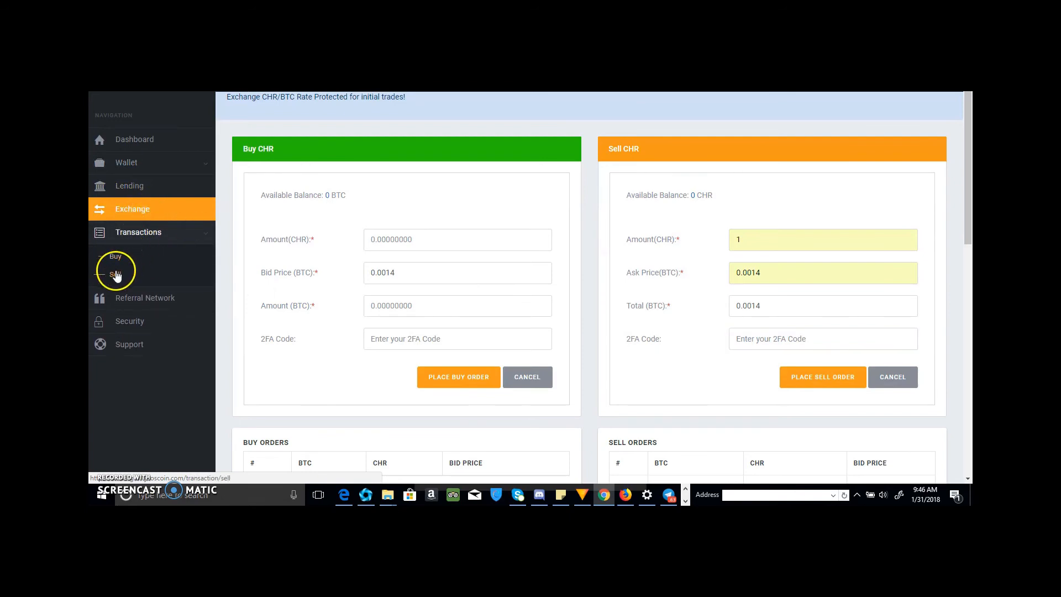
click(116, 274)
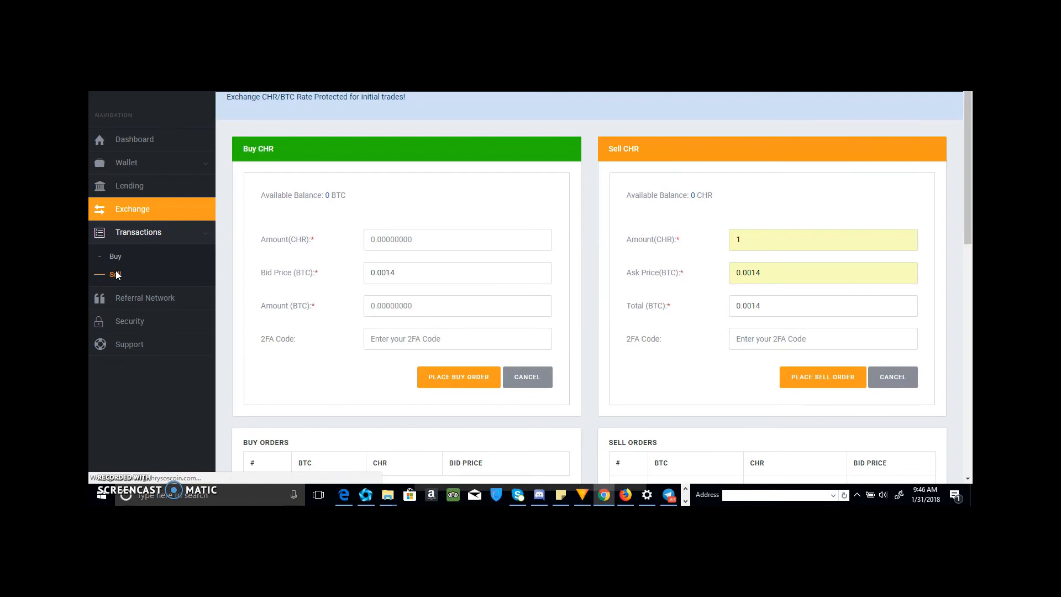
click(114, 274)
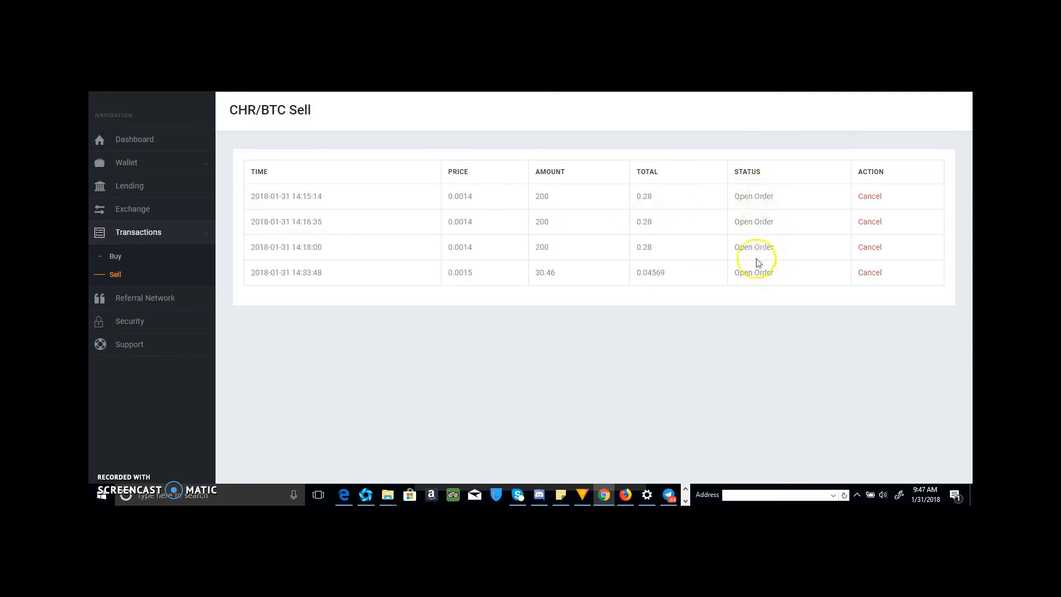
mouse_move(699, 258)
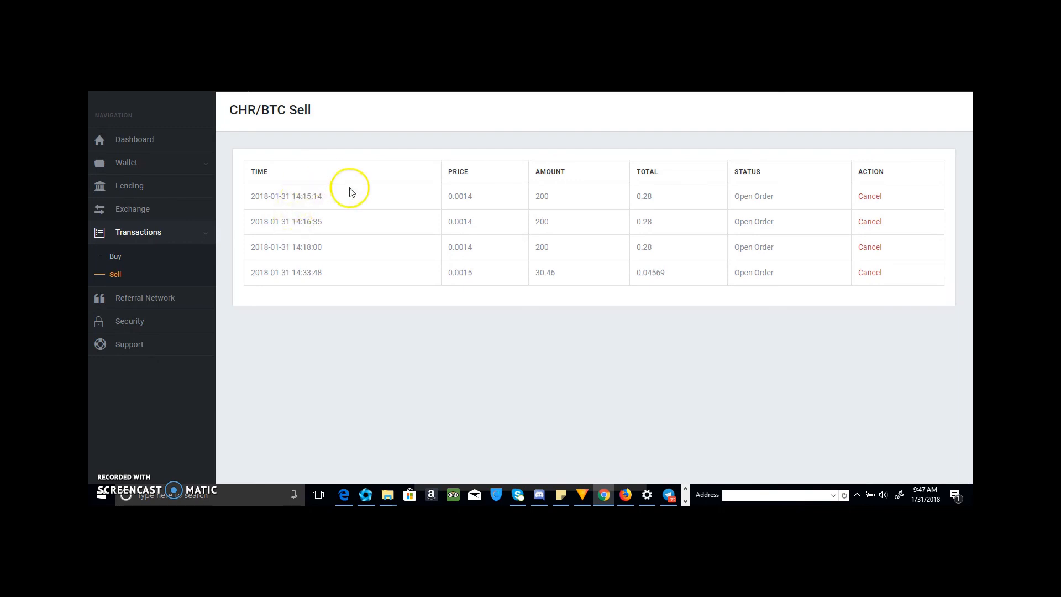
mouse_move(445, 223)
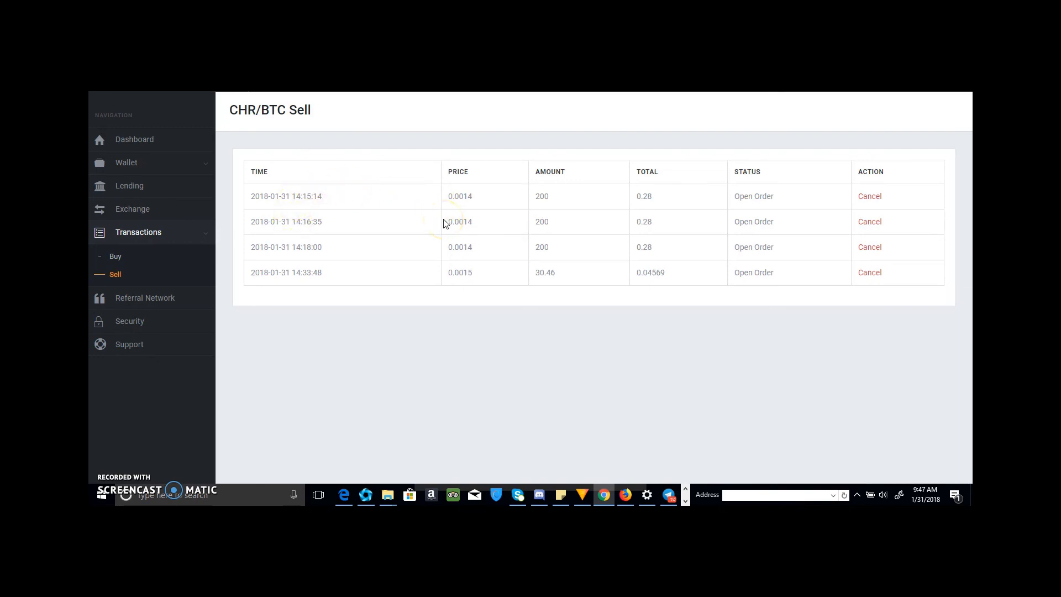